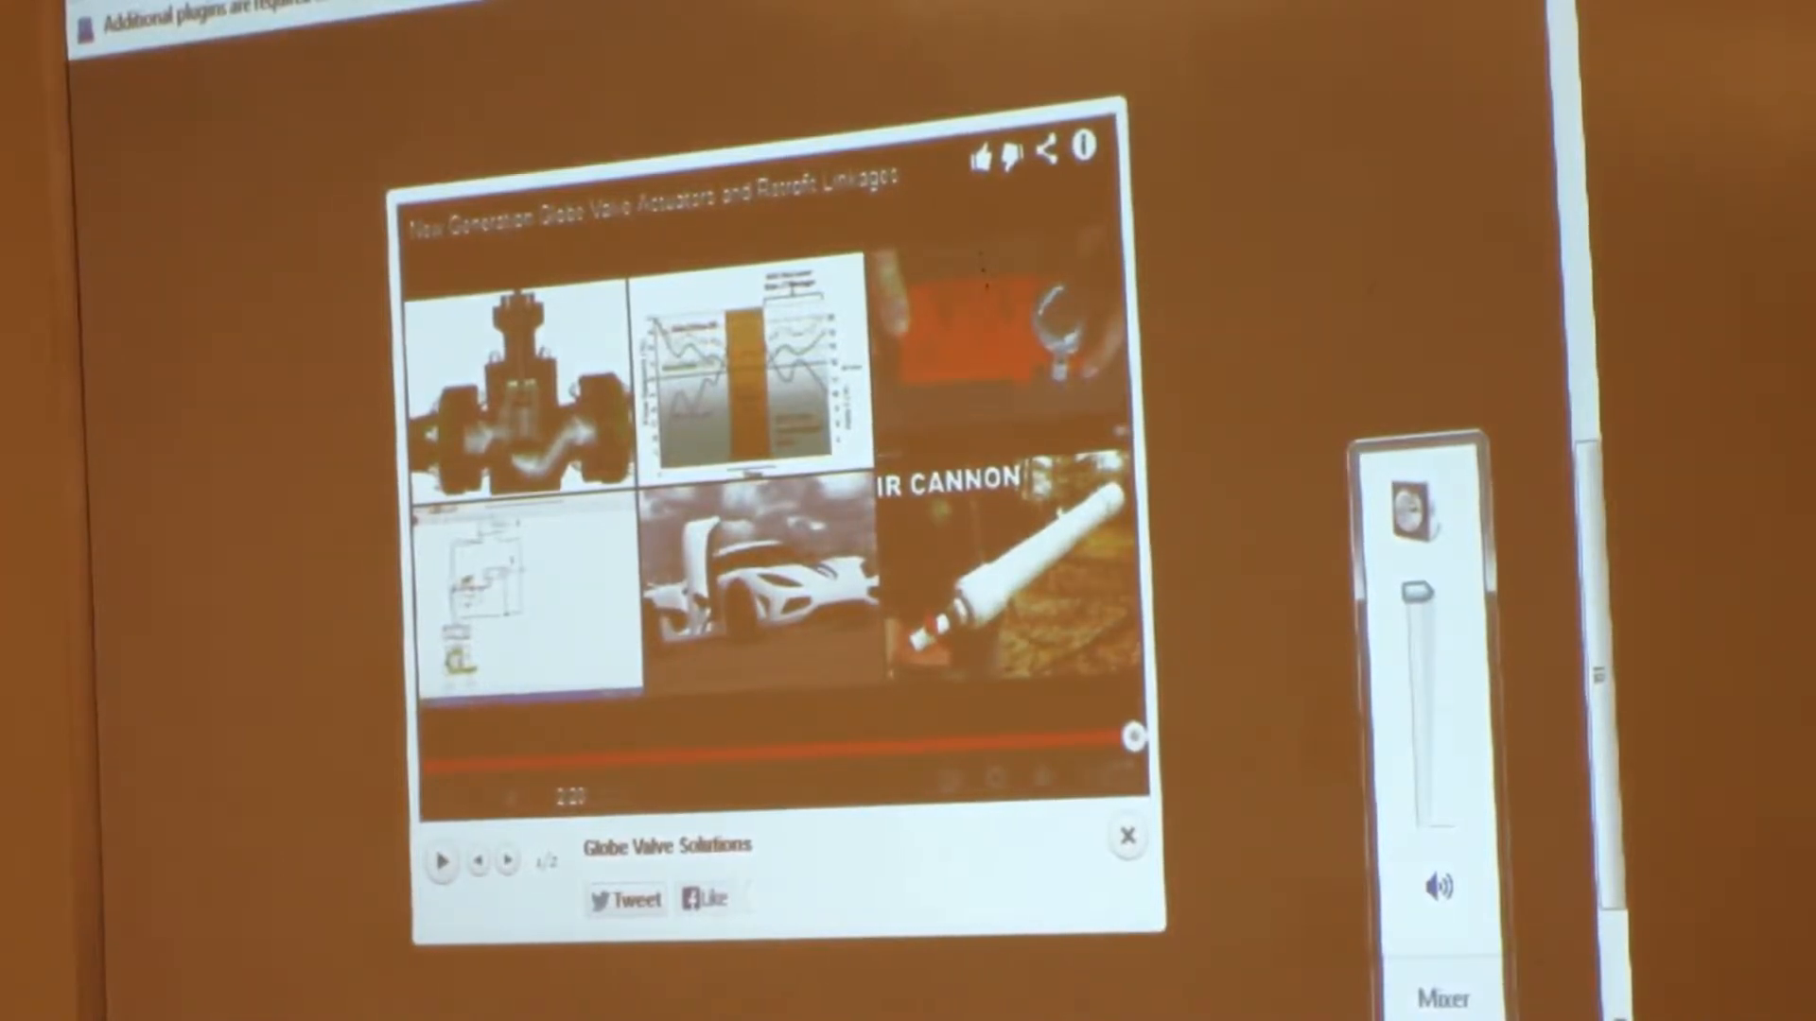
Close the Globe Valve Solutions video overlay to return to the Belimo homepage
{"action": "left_click", "coordinate": [1129, 835]}
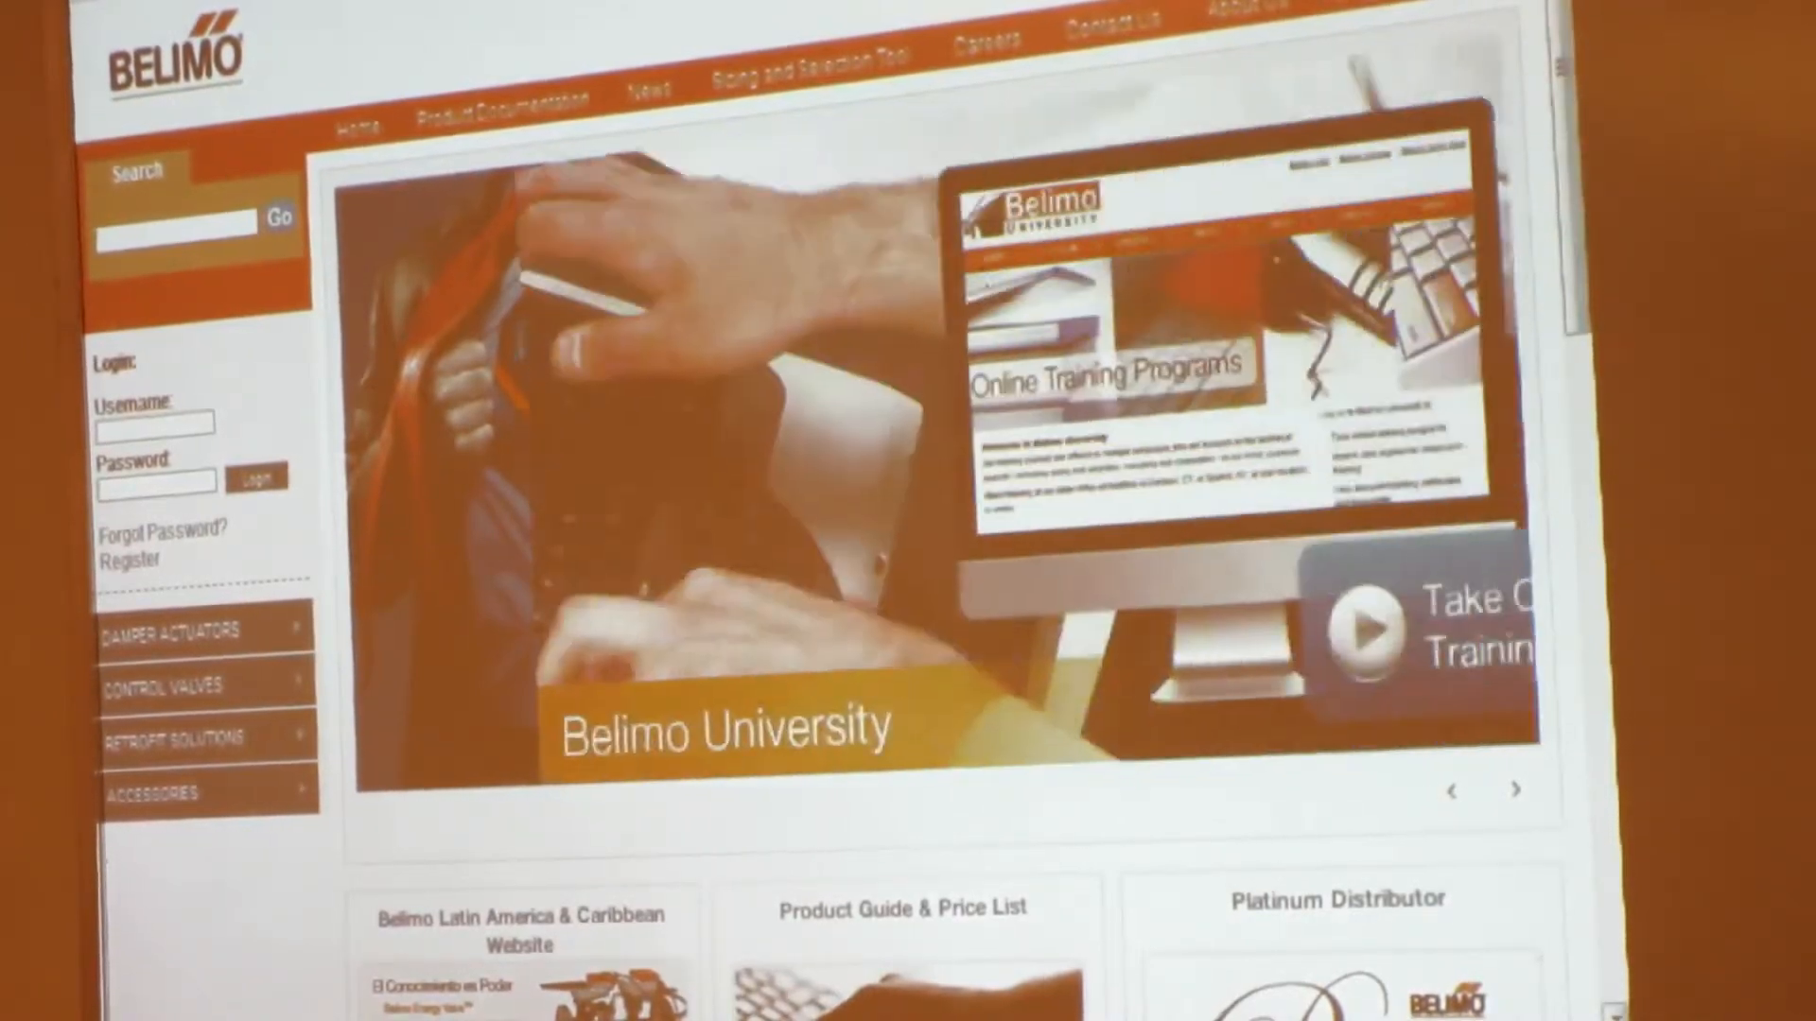
Scroll to Featured Products and play the New ZIP Economizer video
{"action": "scroll", "scroll_direction": "down", "scroll_amount": 3}
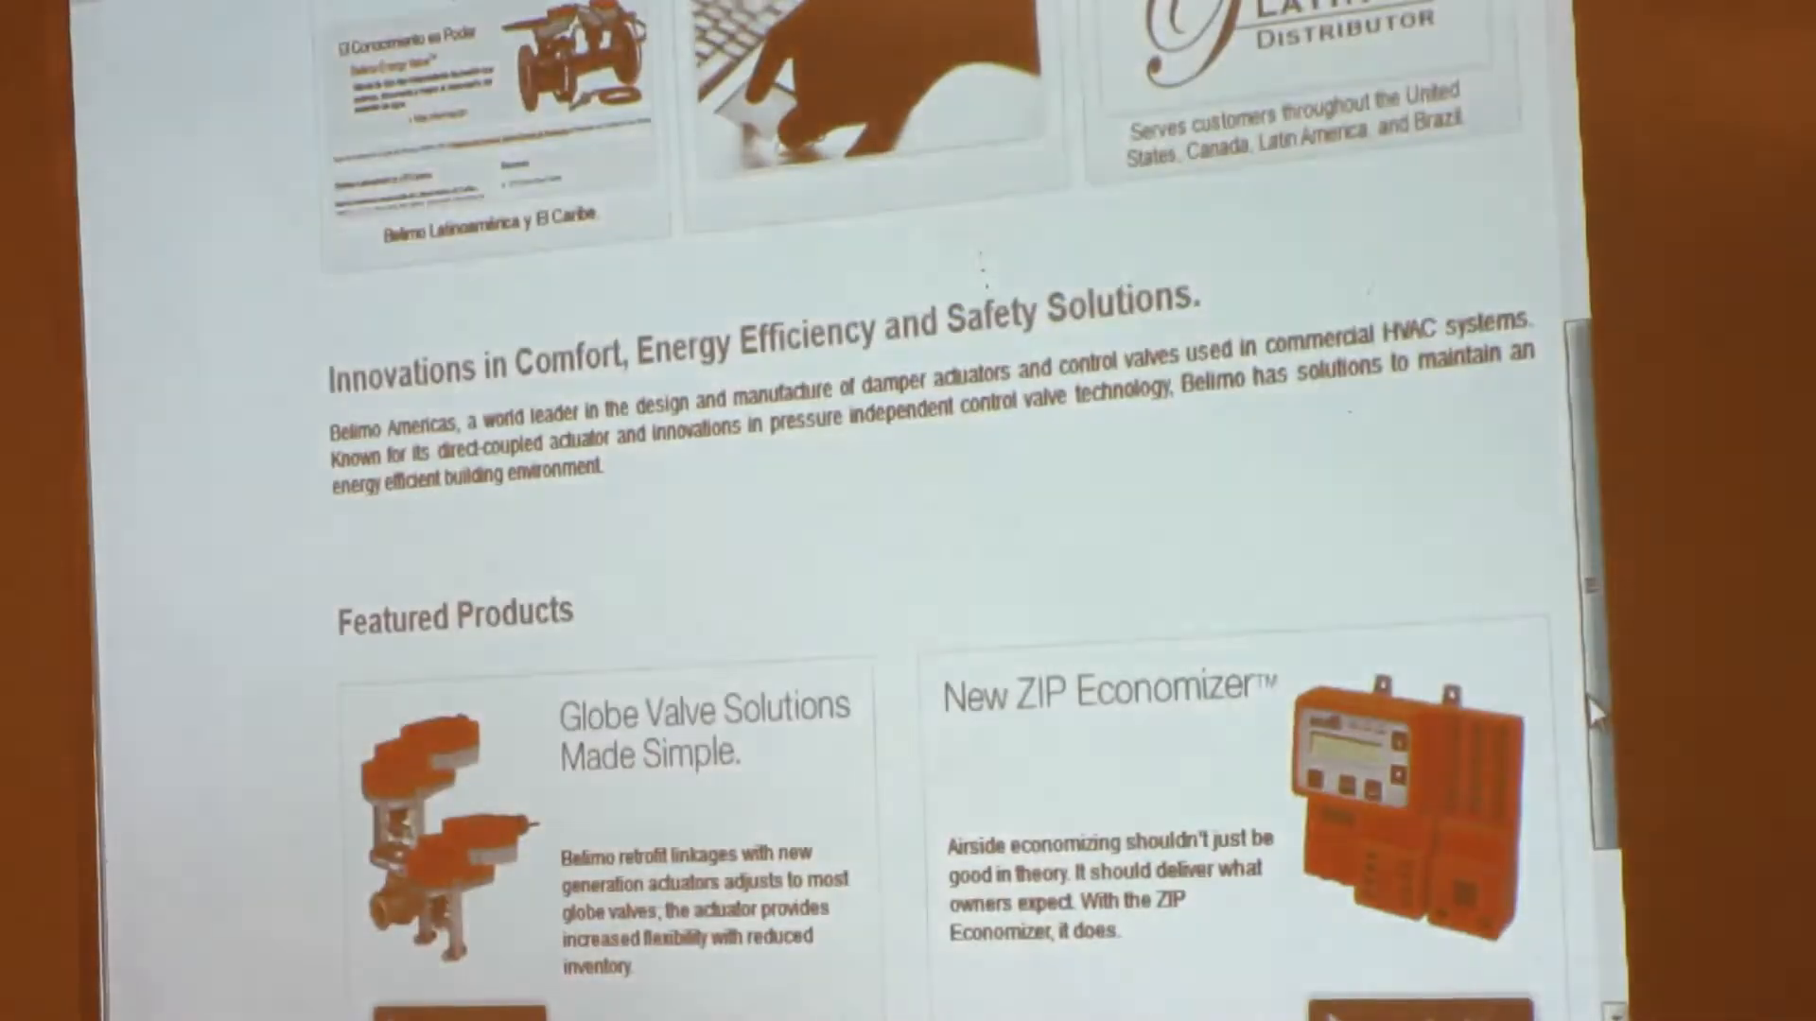
{"action": "scroll", "scroll_direction": "down", "scroll_amount": 3}
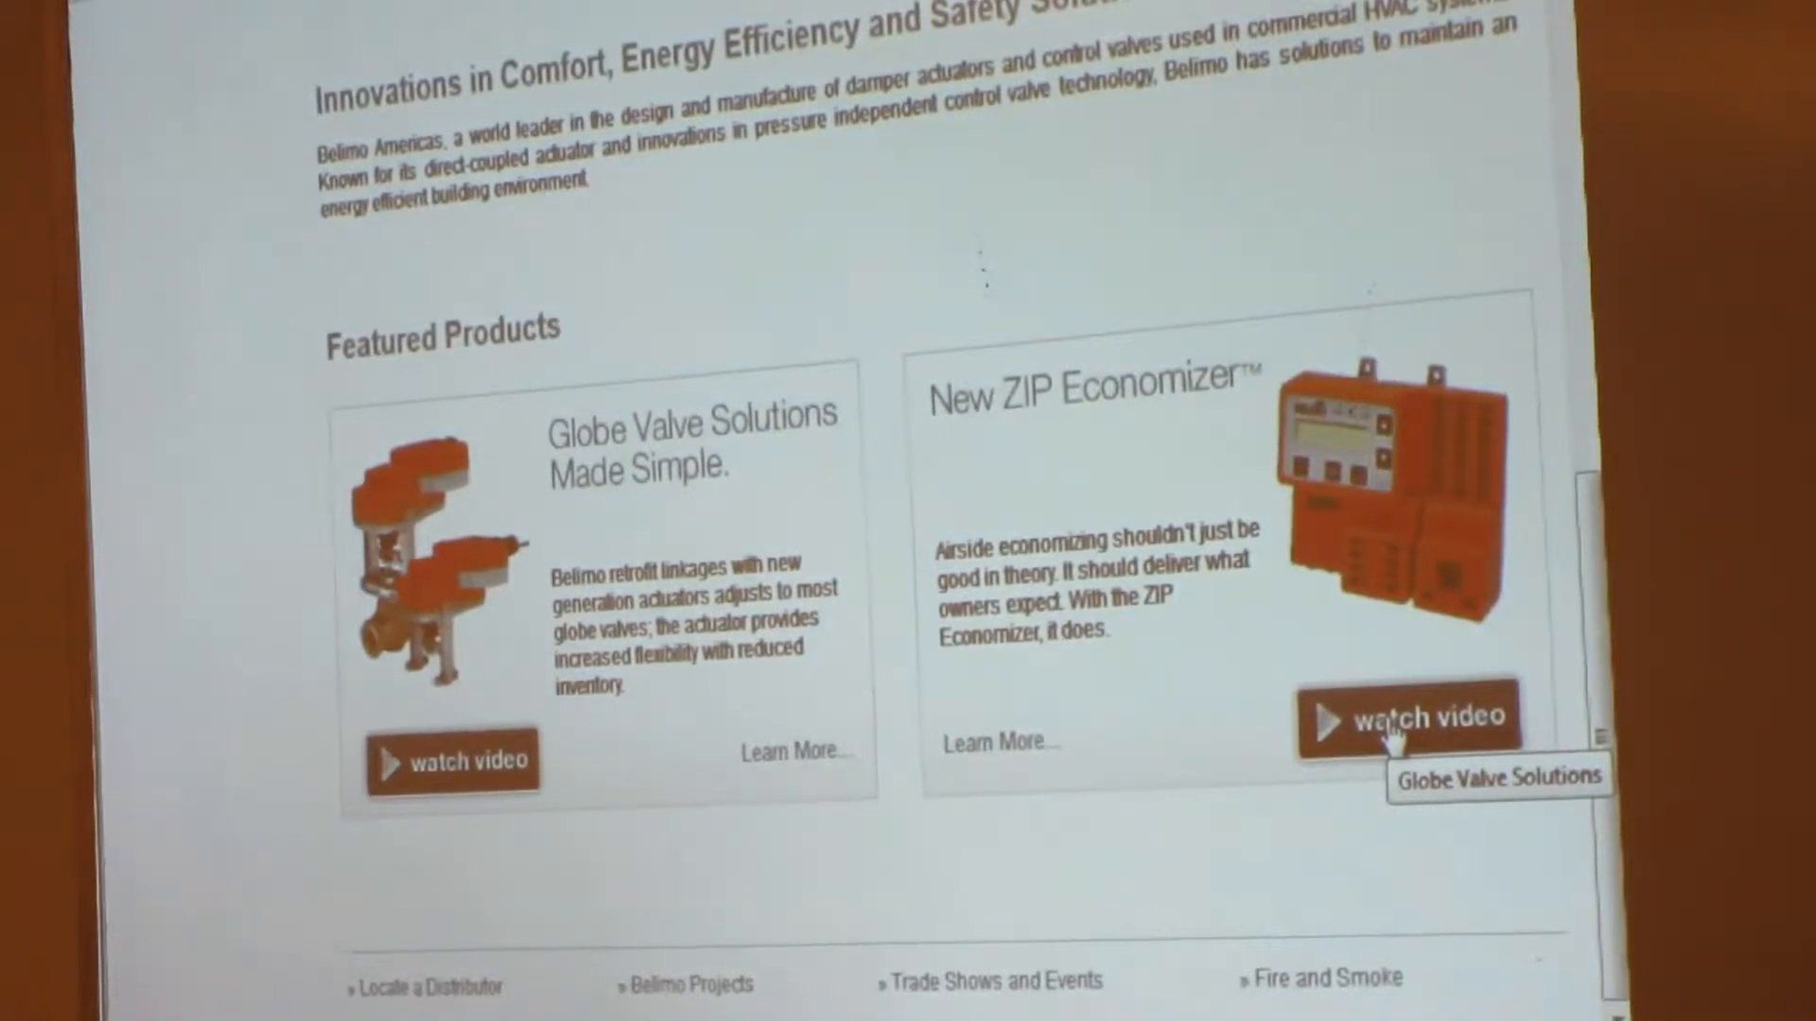
{"action": "left_click", "coordinate": [1408, 716]}
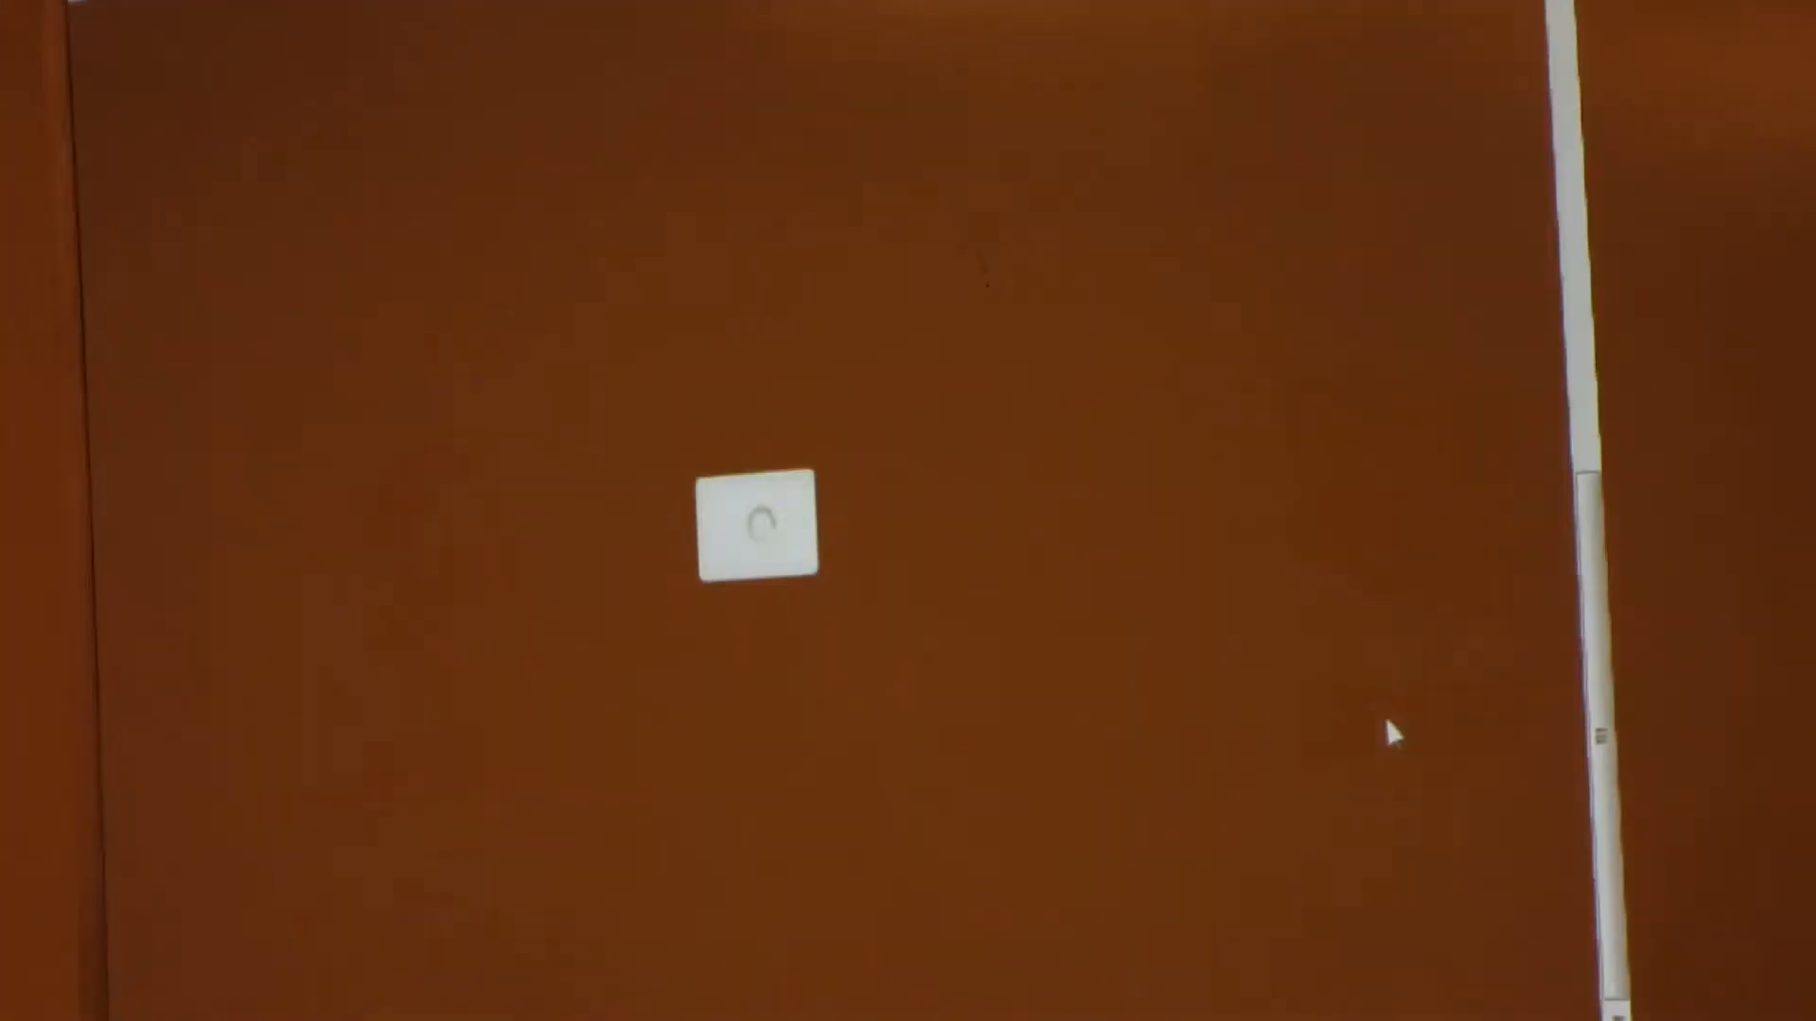